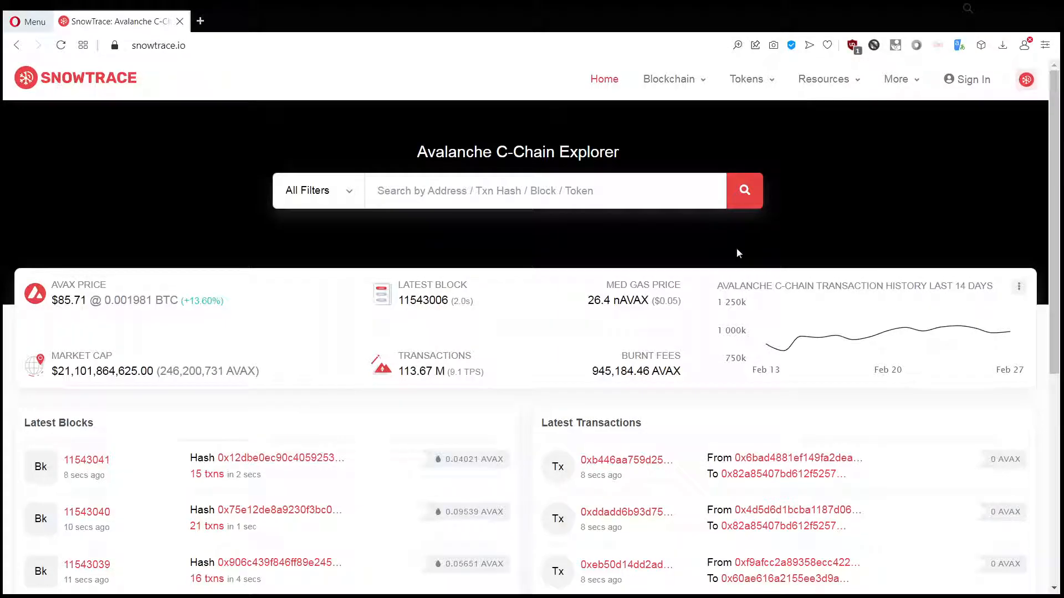
mouse_move(756, 251)
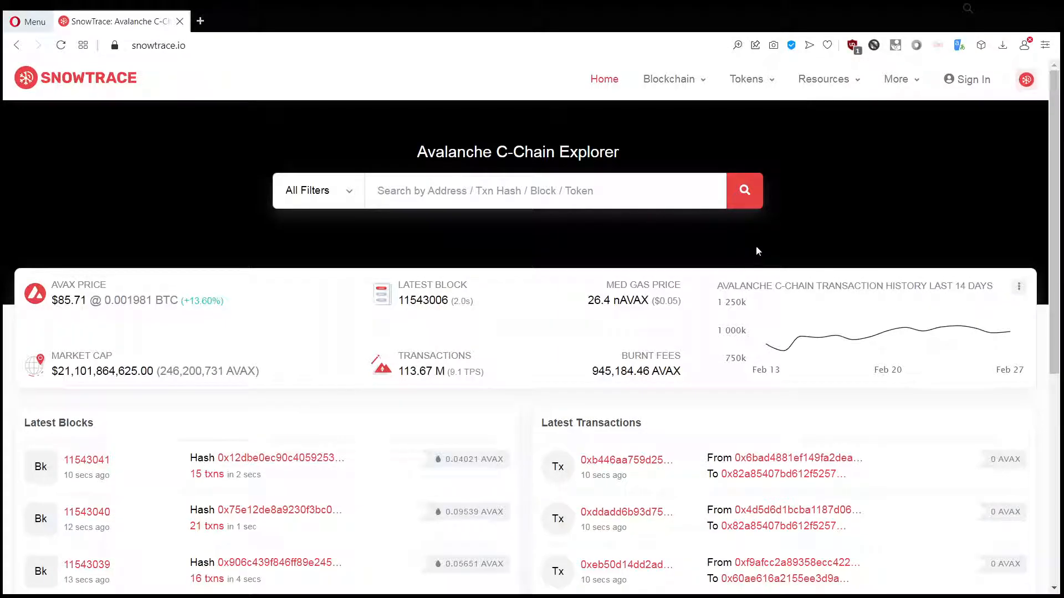
mouse_move(789, 275)
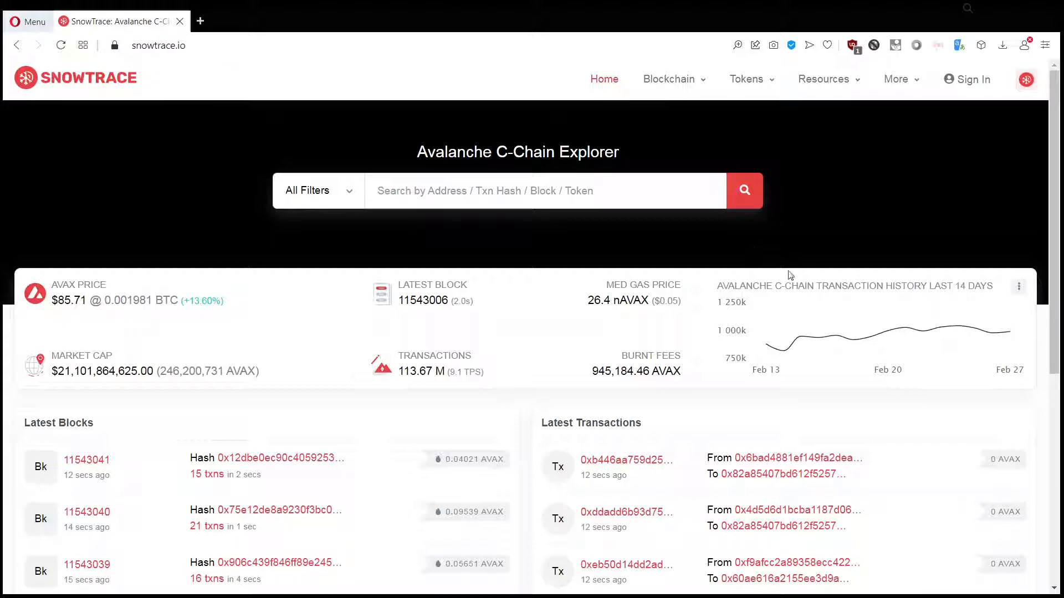
mouse_move(791, 275)
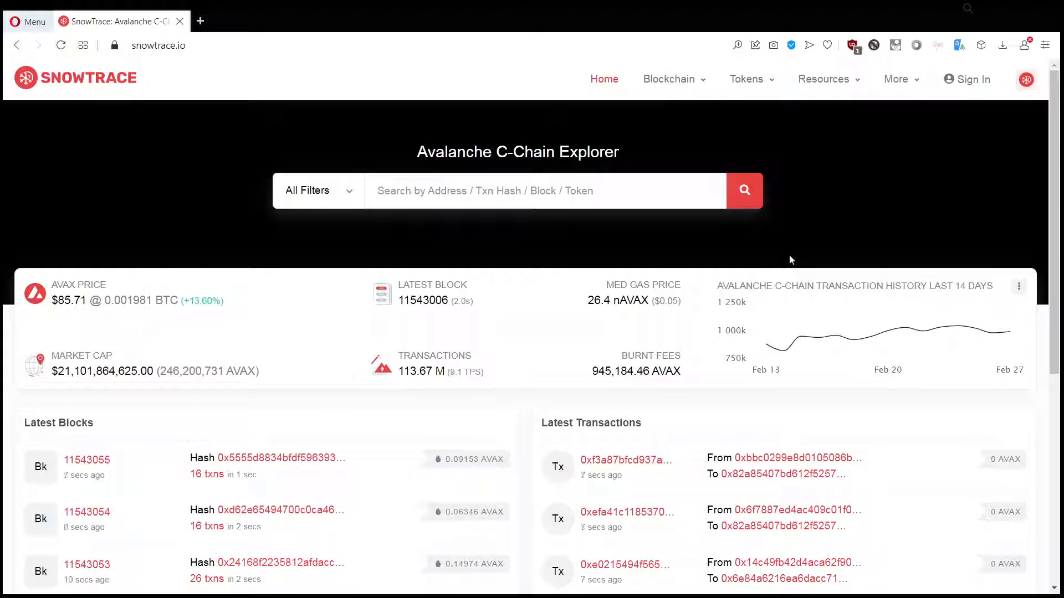
mouse_move(818, 235)
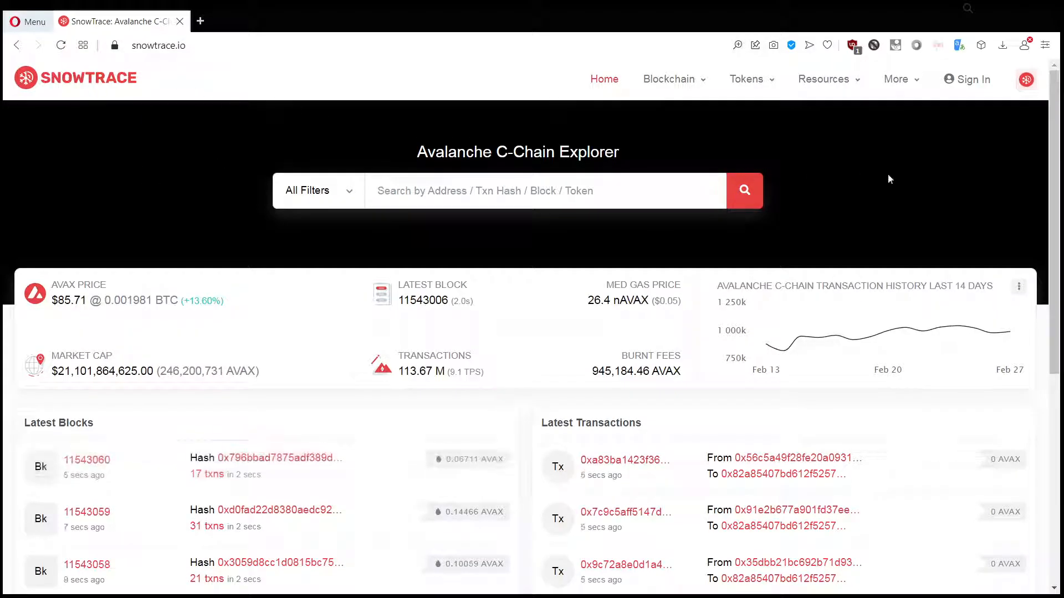
Step: Go to the Token Approvals checker from the More menu's Tools section
click(897, 79)
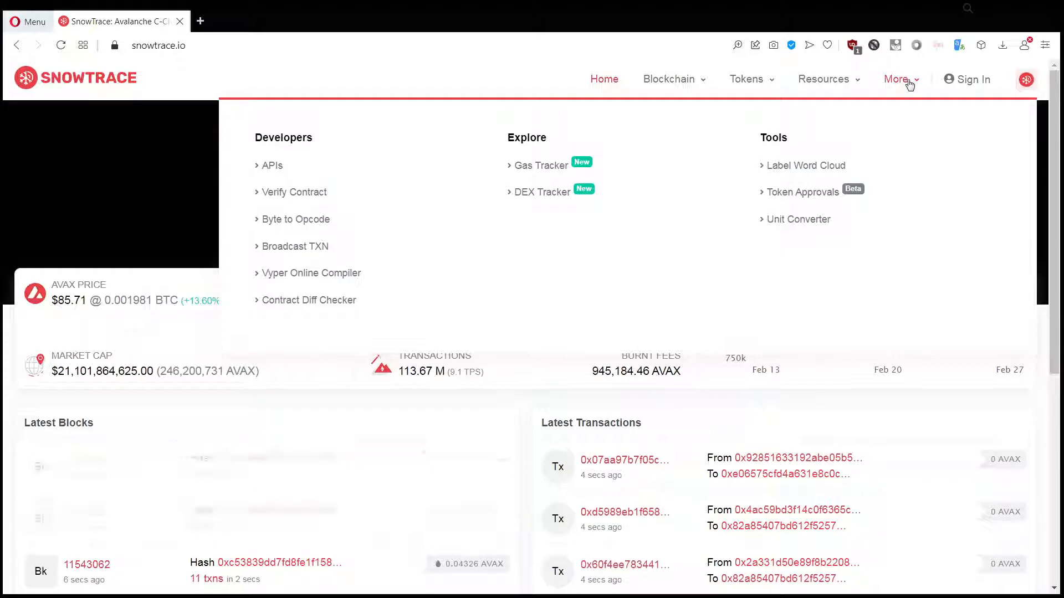
click(803, 192)
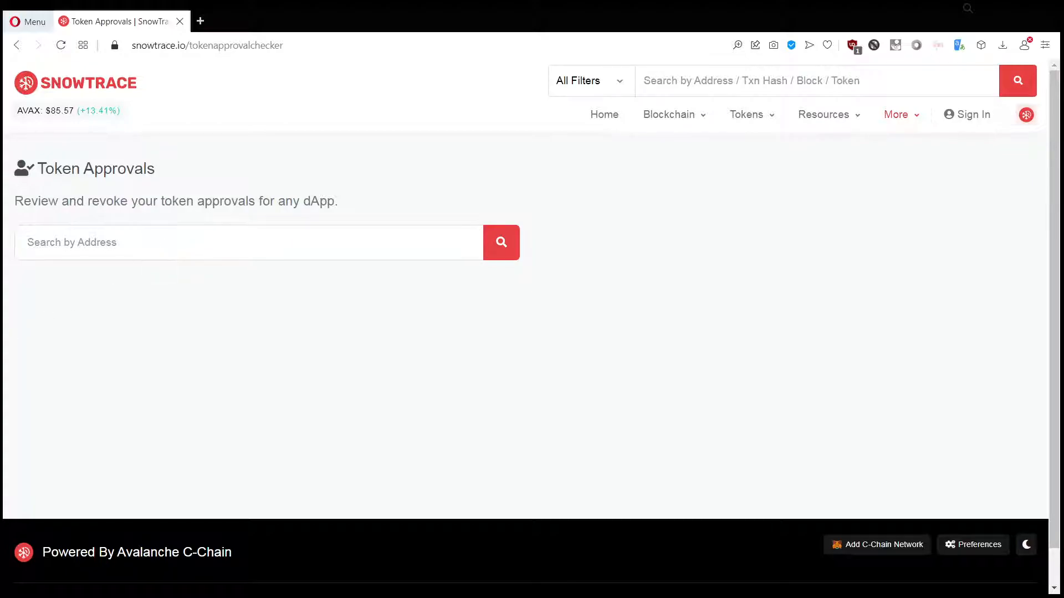
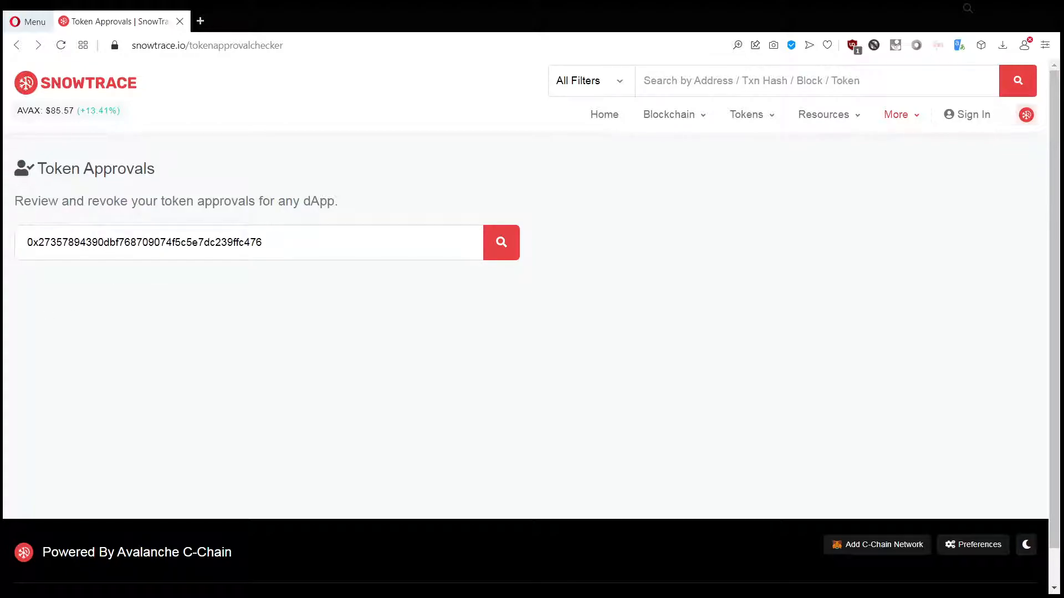
mouse_move(641, 397)
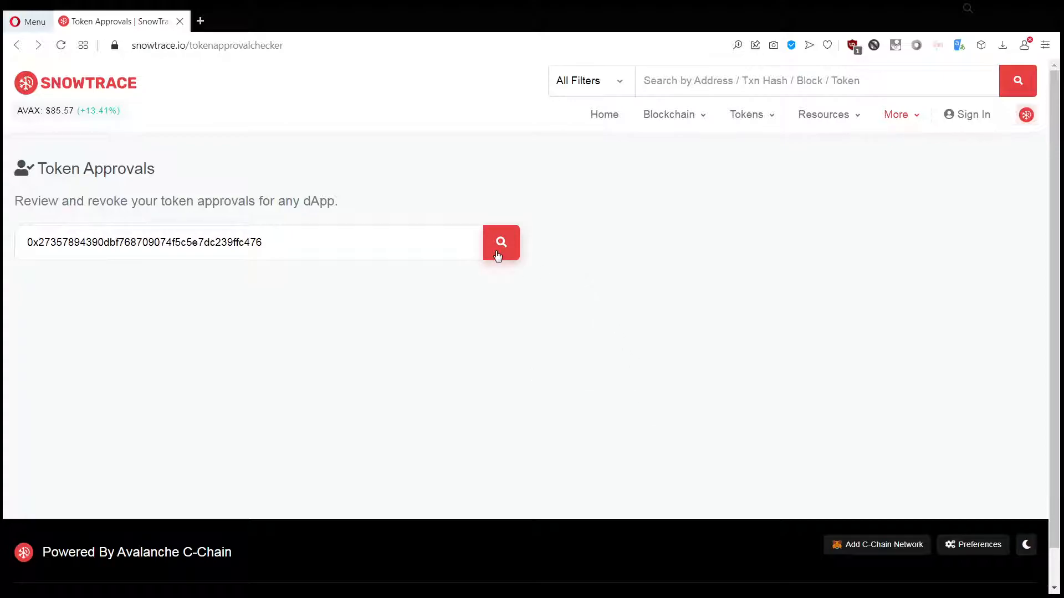
click(501, 242)
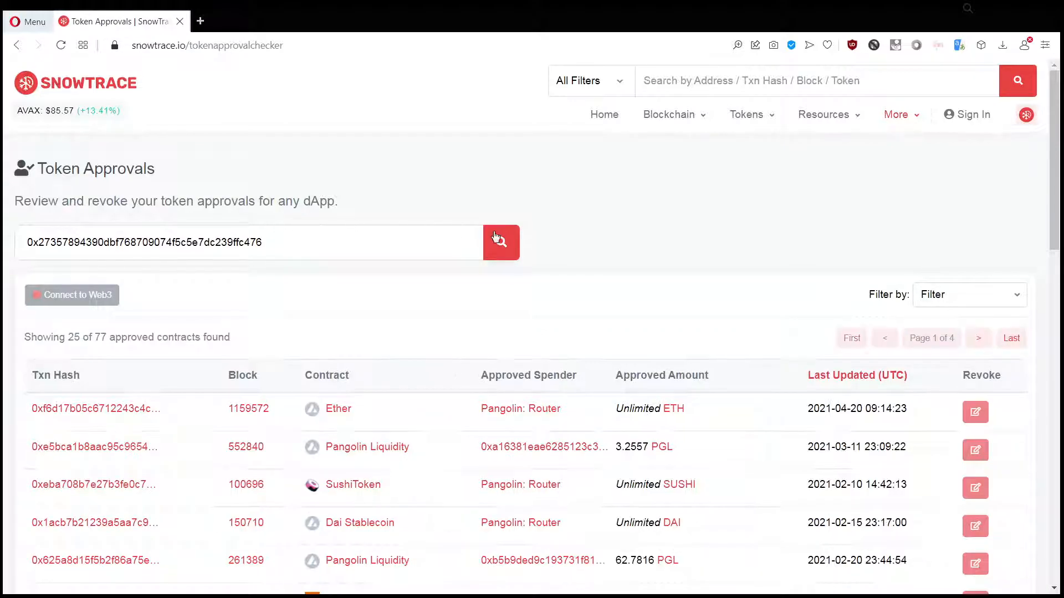
scroll(down, 3)
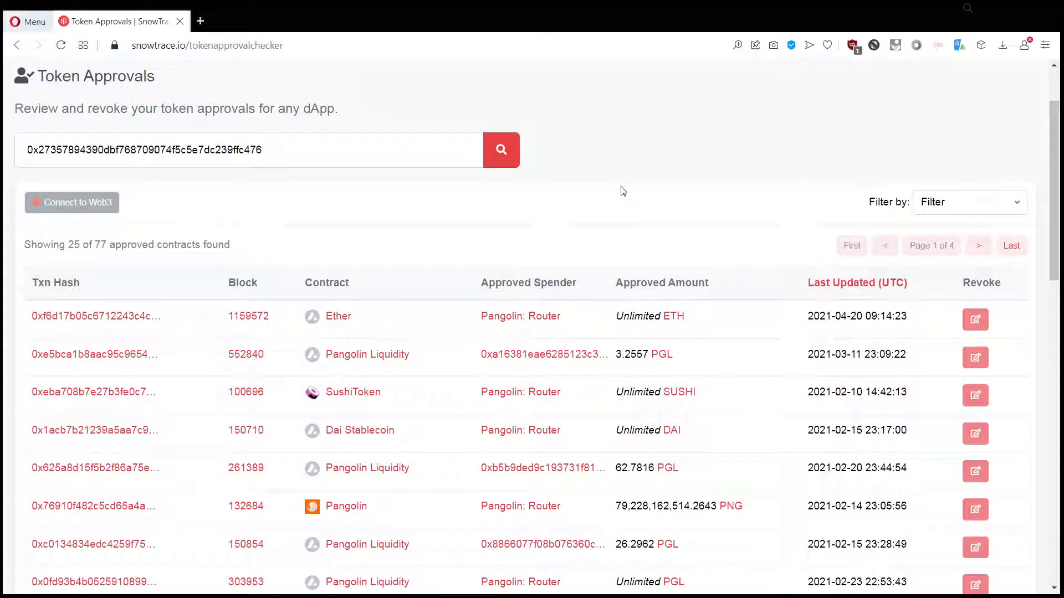
mouse_move(631, 173)
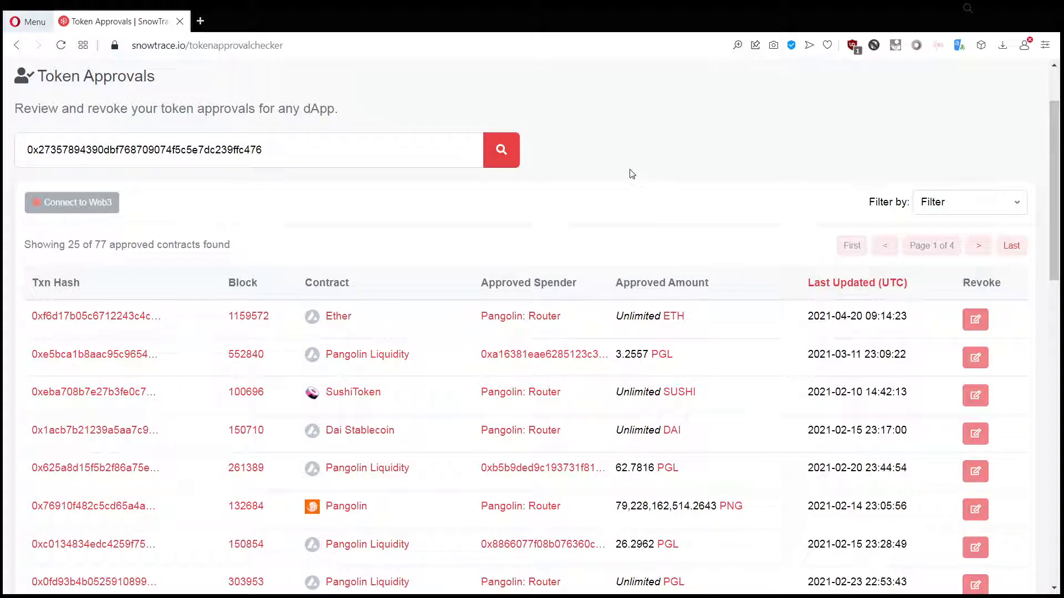
mouse_move(726, 365)
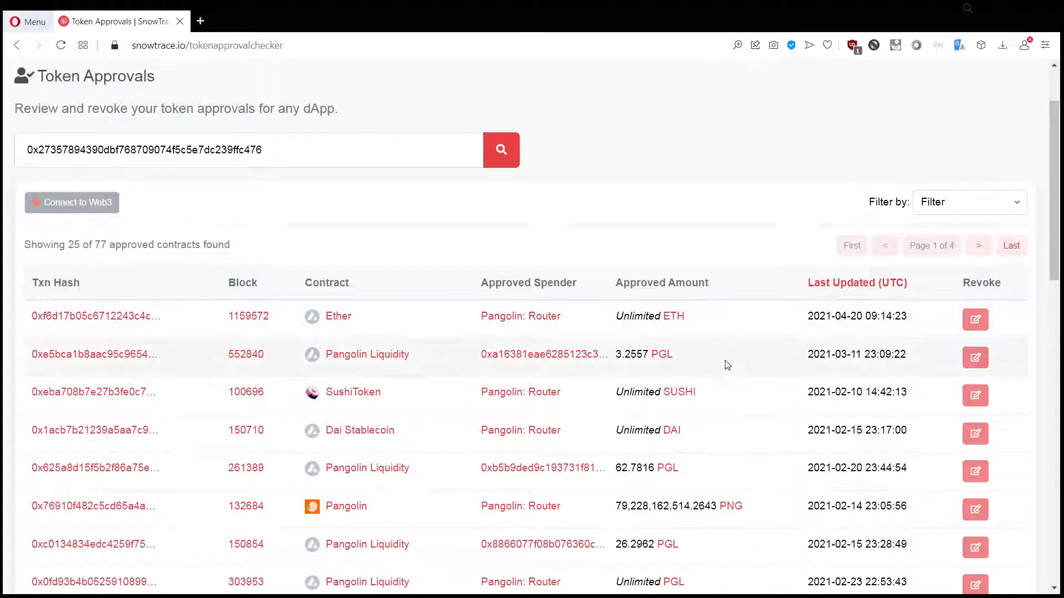
mouse_move(449, 384)
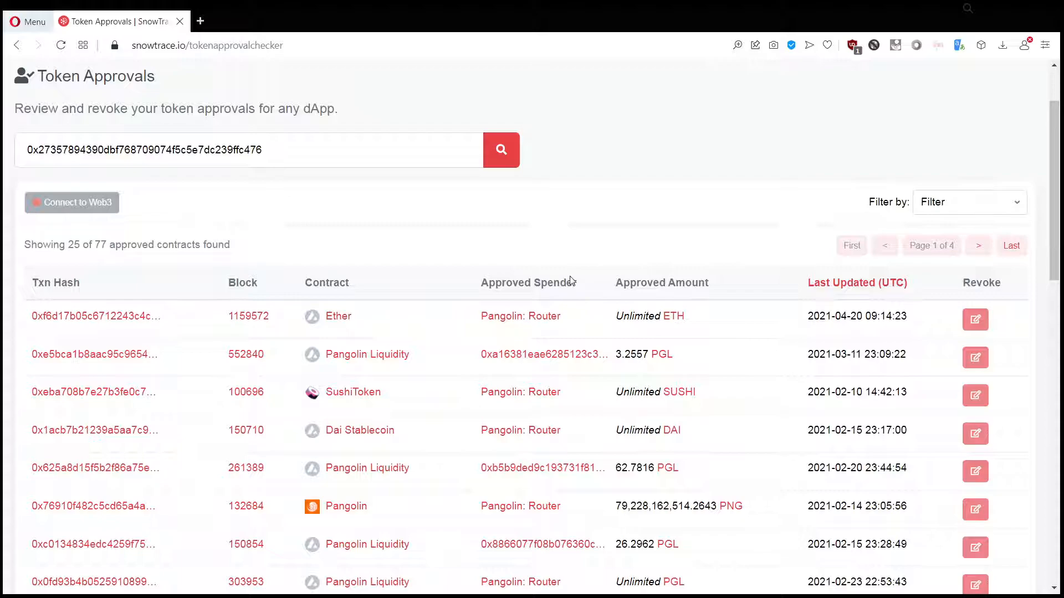
mouse_move(652, 234)
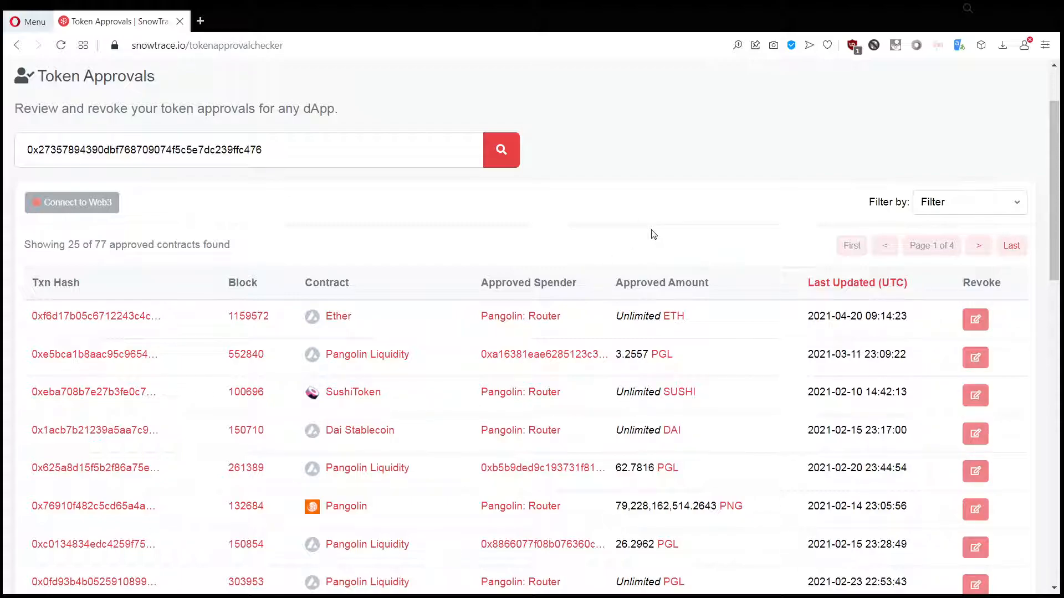
scroll(down, 3)
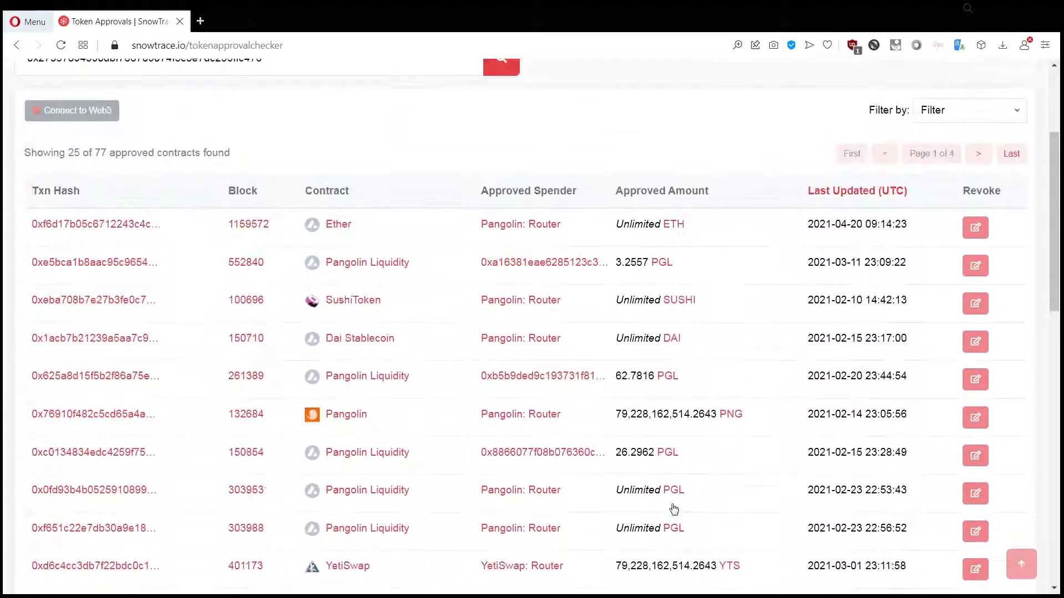
mouse_move(597, 183)
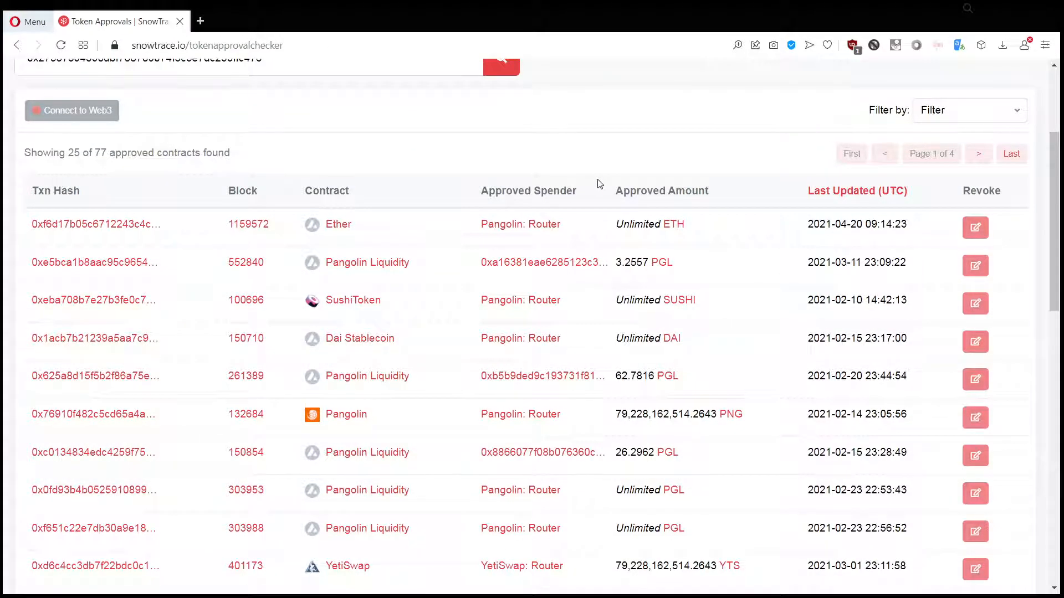
mouse_move(586, 333)
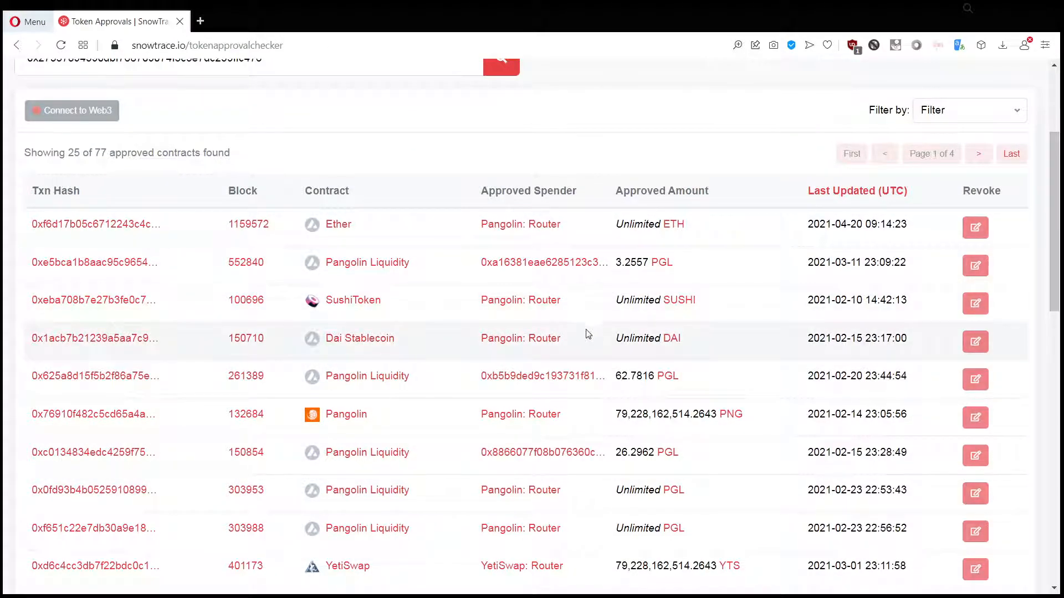
scroll(down, 3)
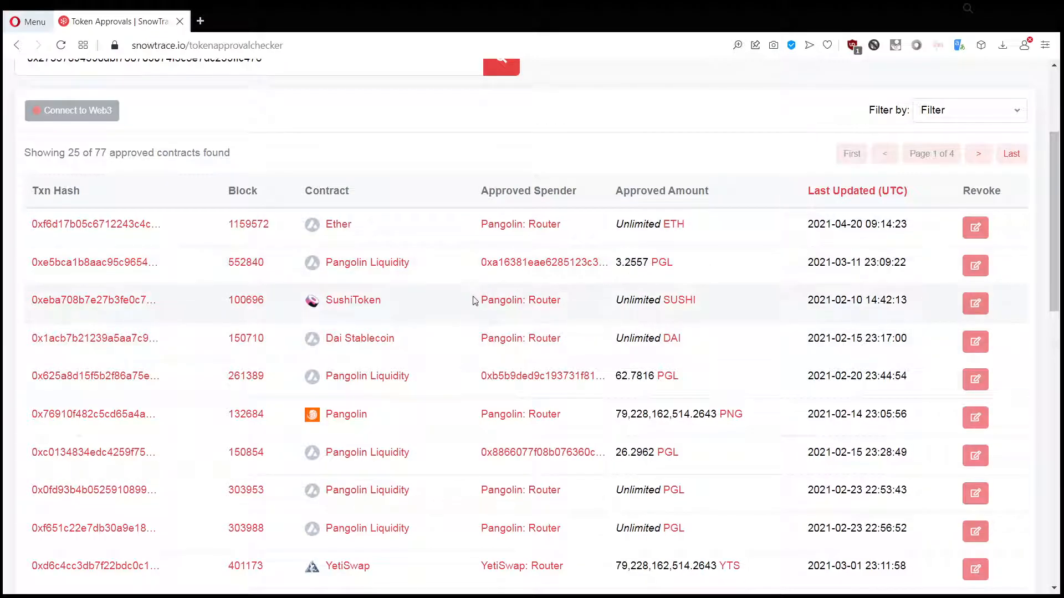
mouse_move(570, 304)
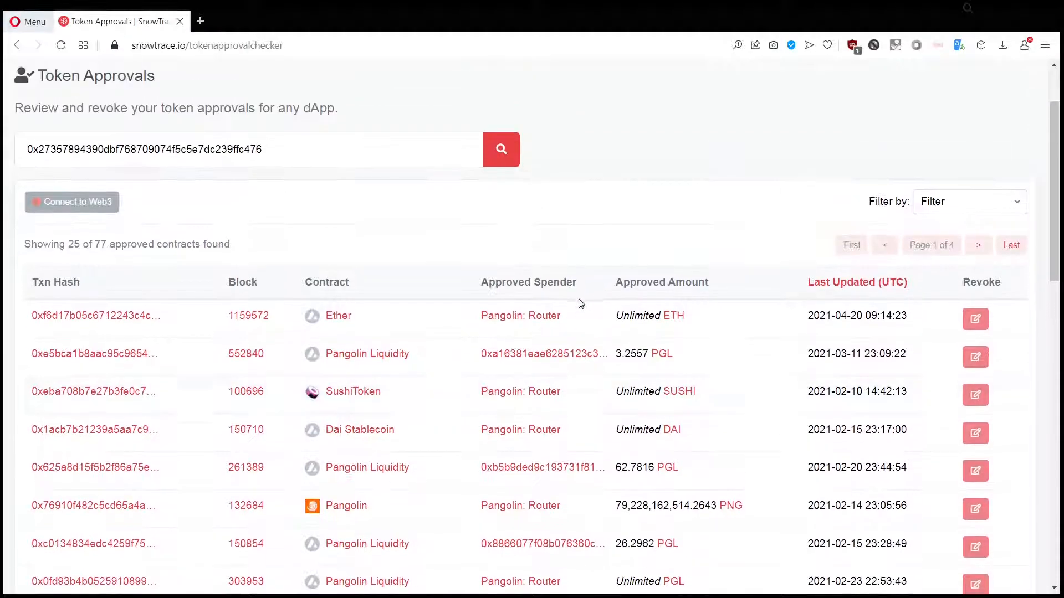
scroll(down, 3)
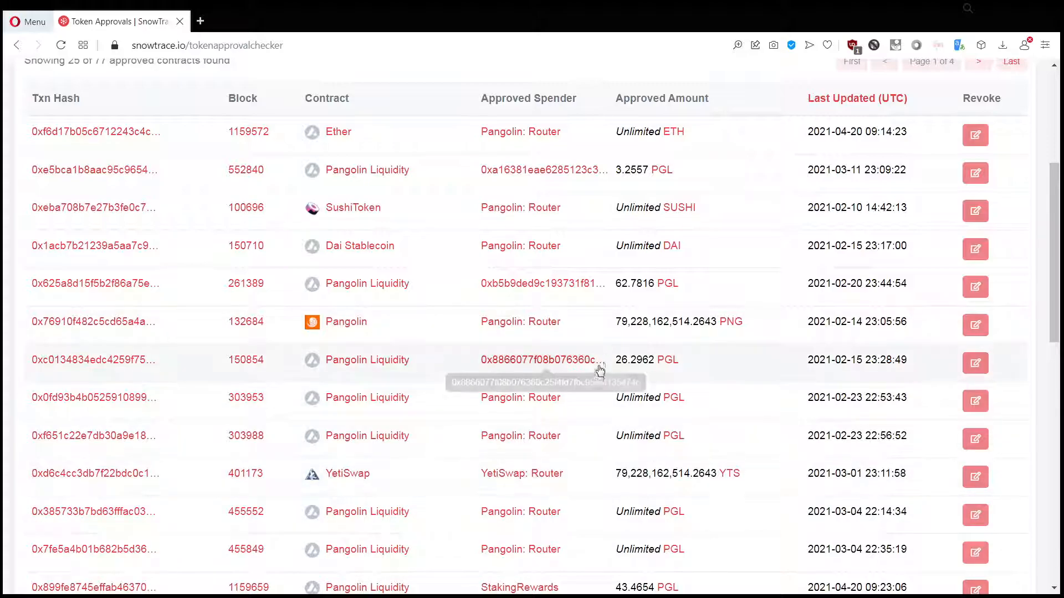
scroll(down, 3)
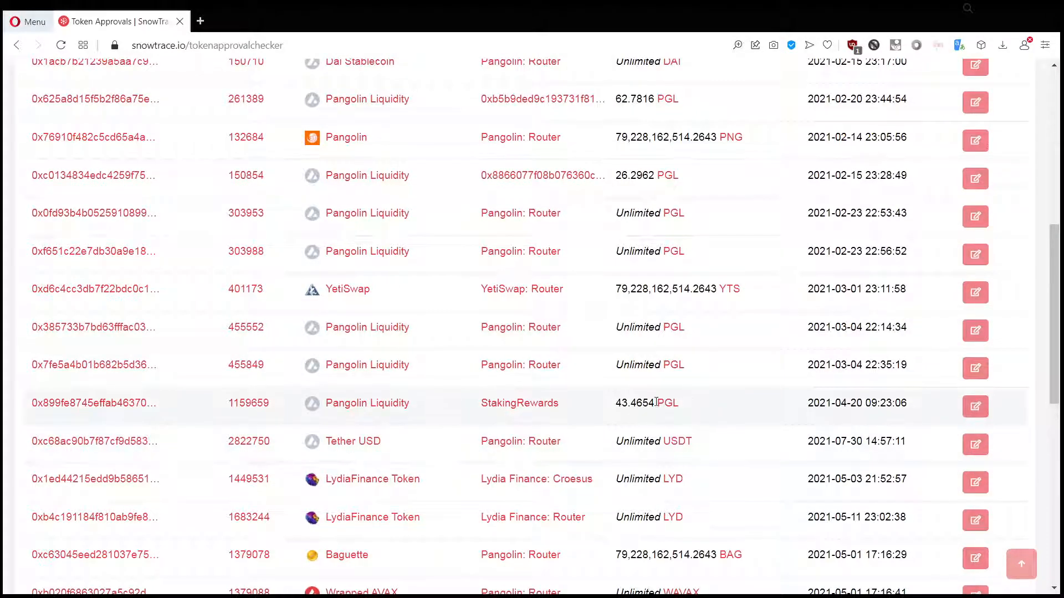
mouse_move(728, 383)
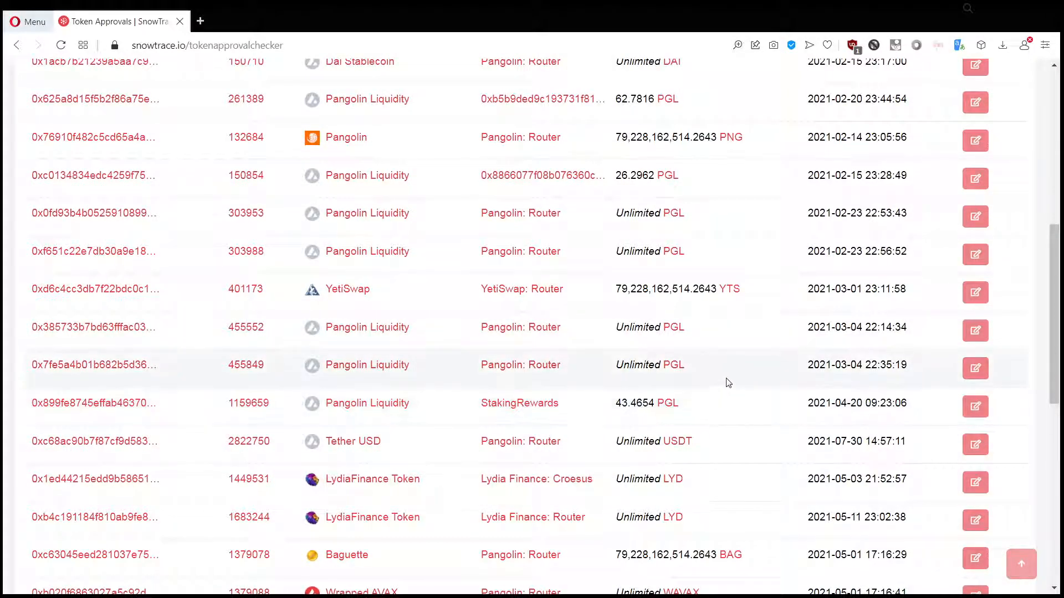
scroll(down, 3)
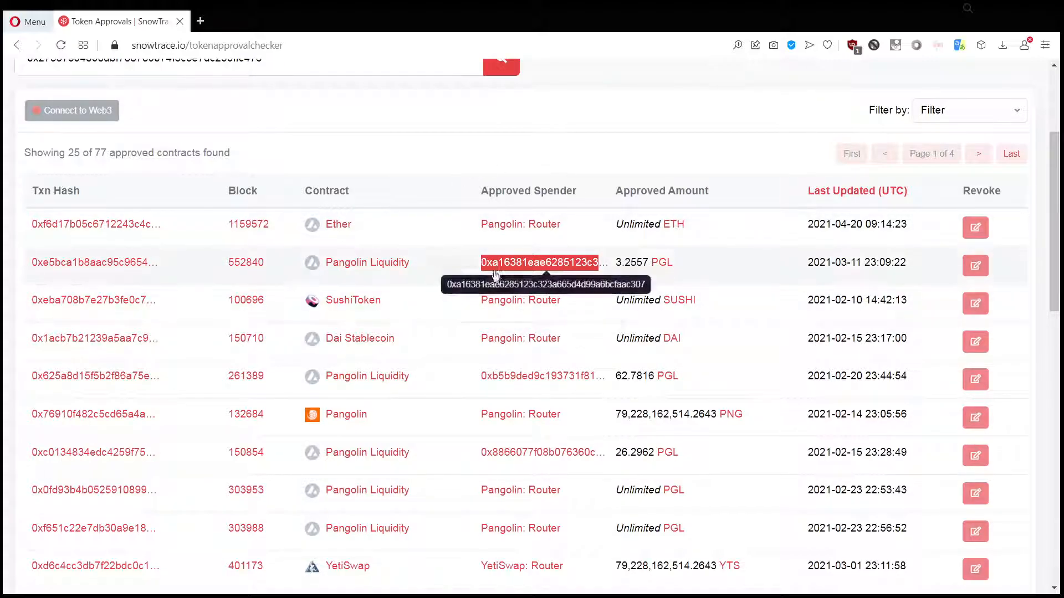
mouse_move(668, 323)
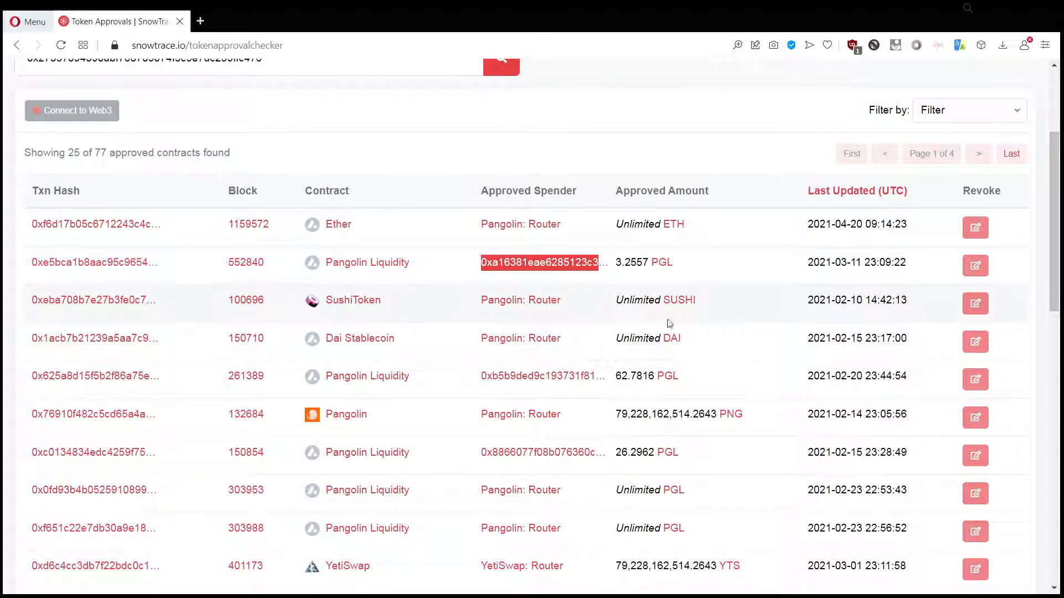
mouse_move(772, 325)
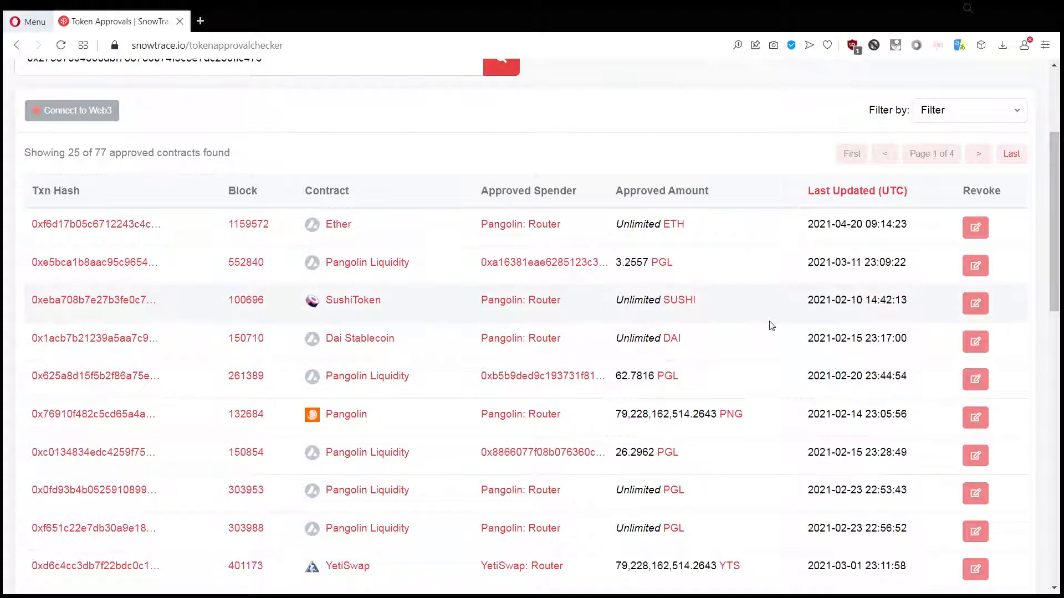
mouse_move(880, 300)
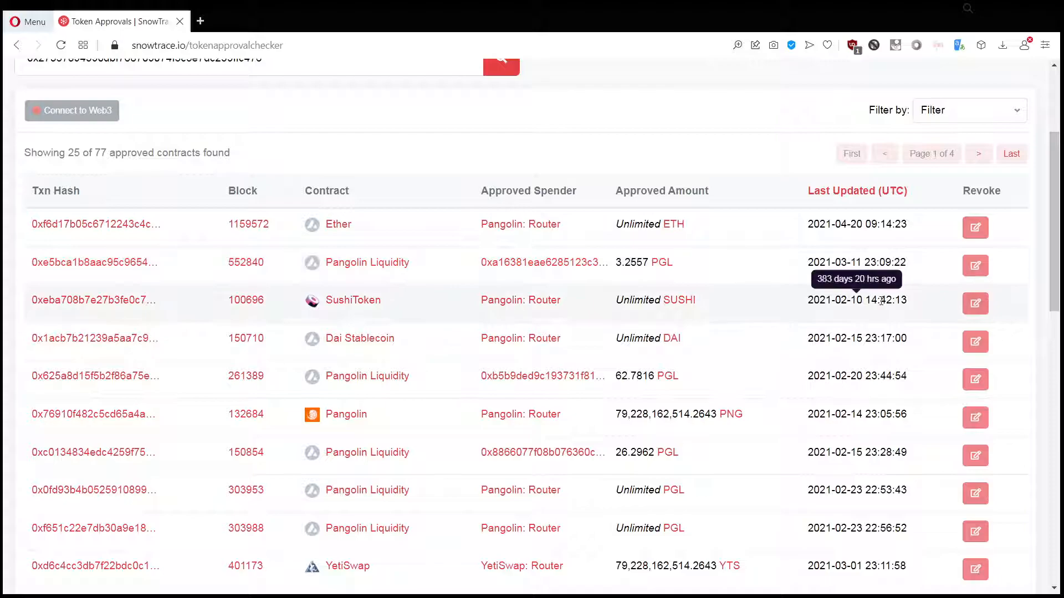
mouse_move(974, 266)
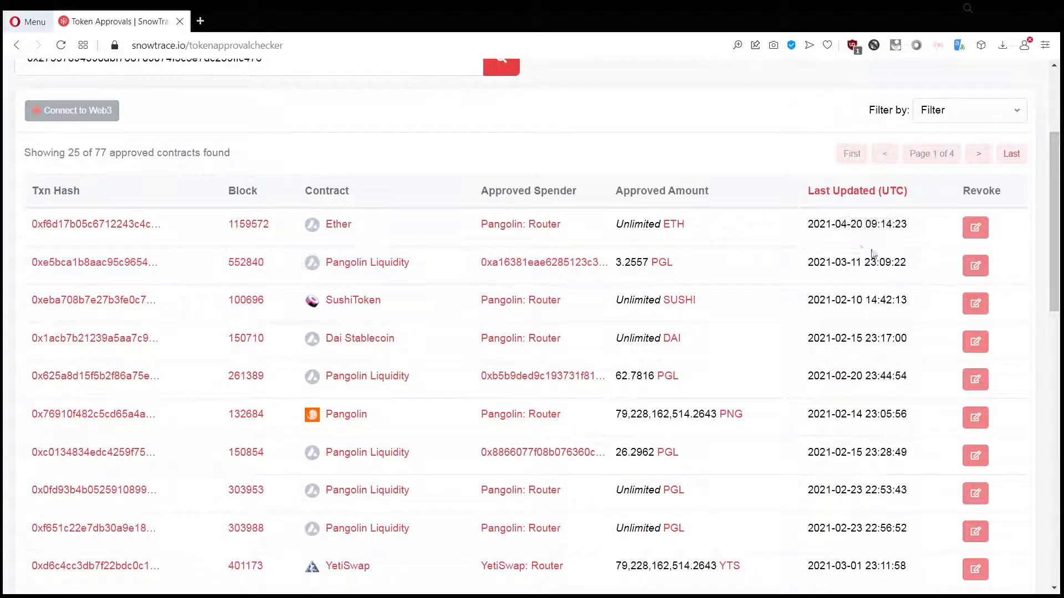
scroll(up, 3)
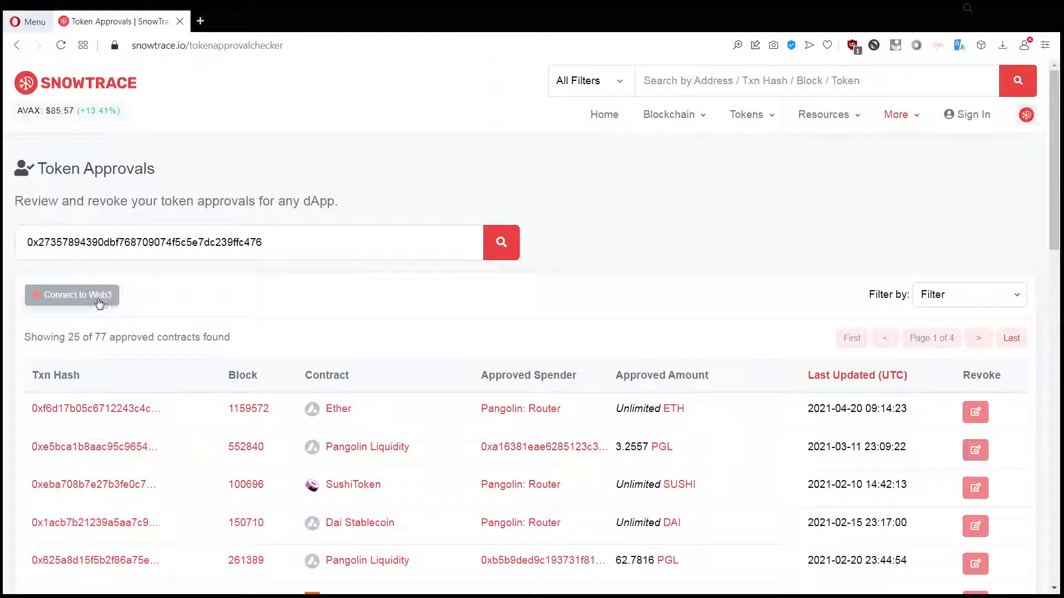
click(72, 295)
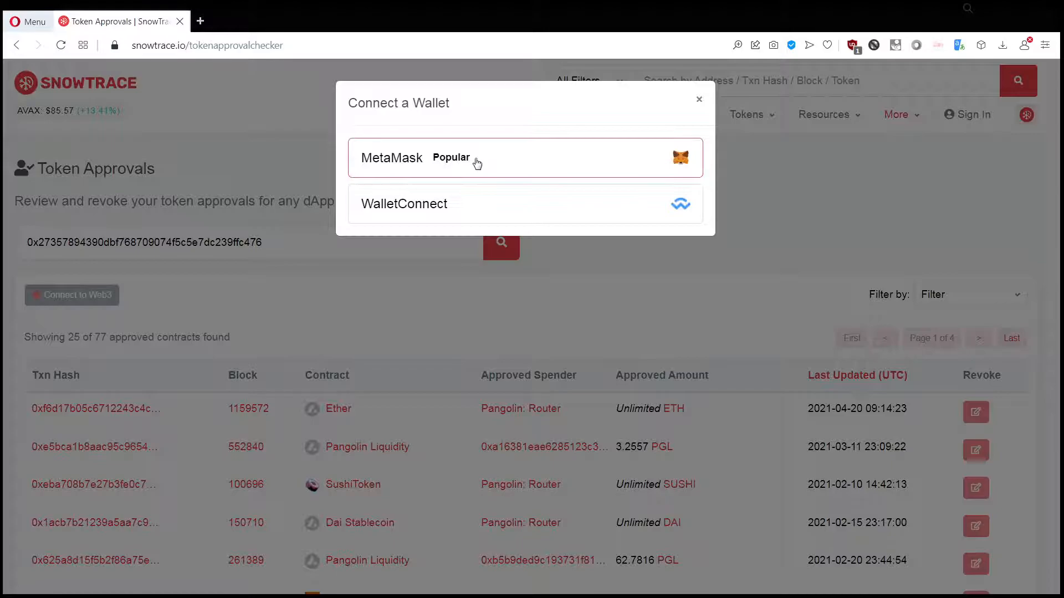
mouse_move(710, 237)
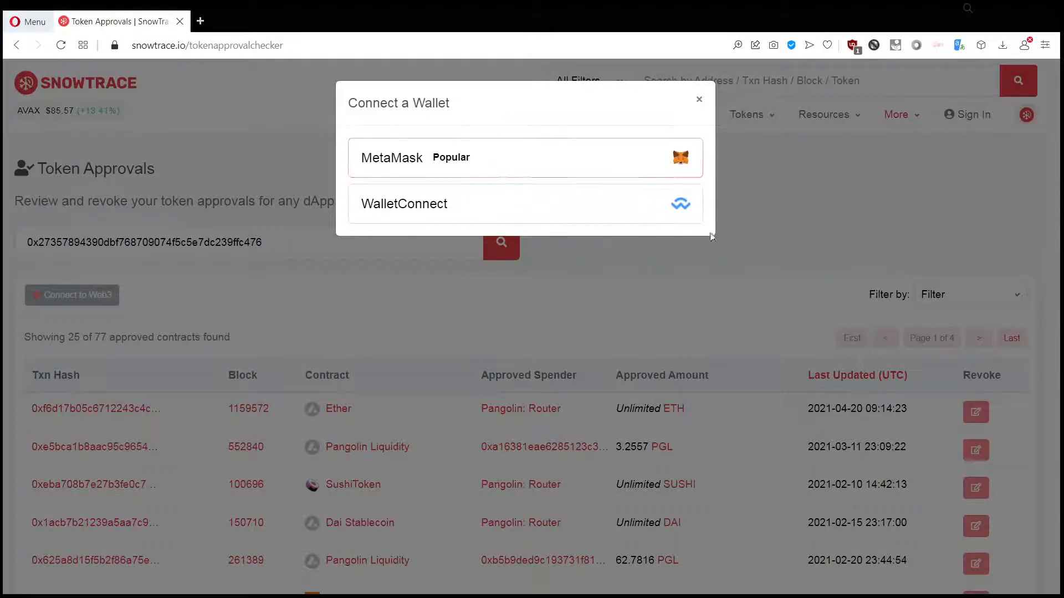
click(698, 100)
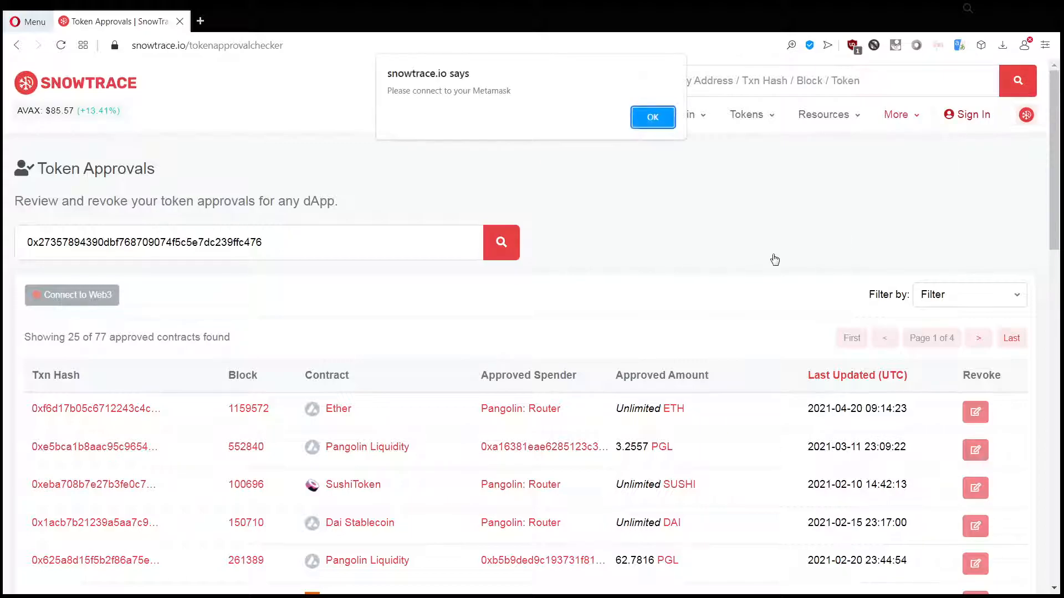
click(651, 117)
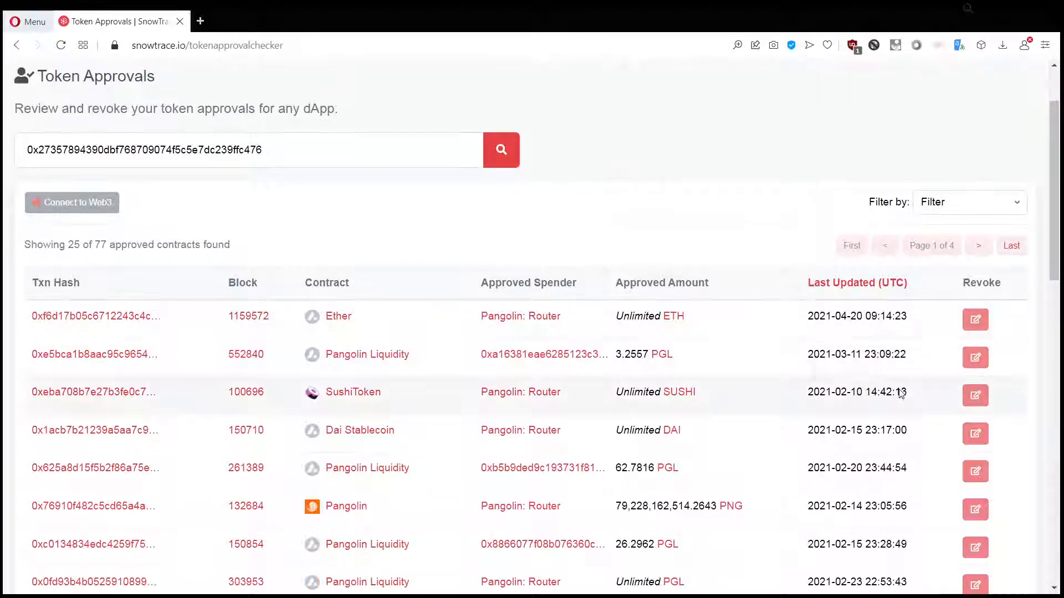
mouse_move(975, 472)
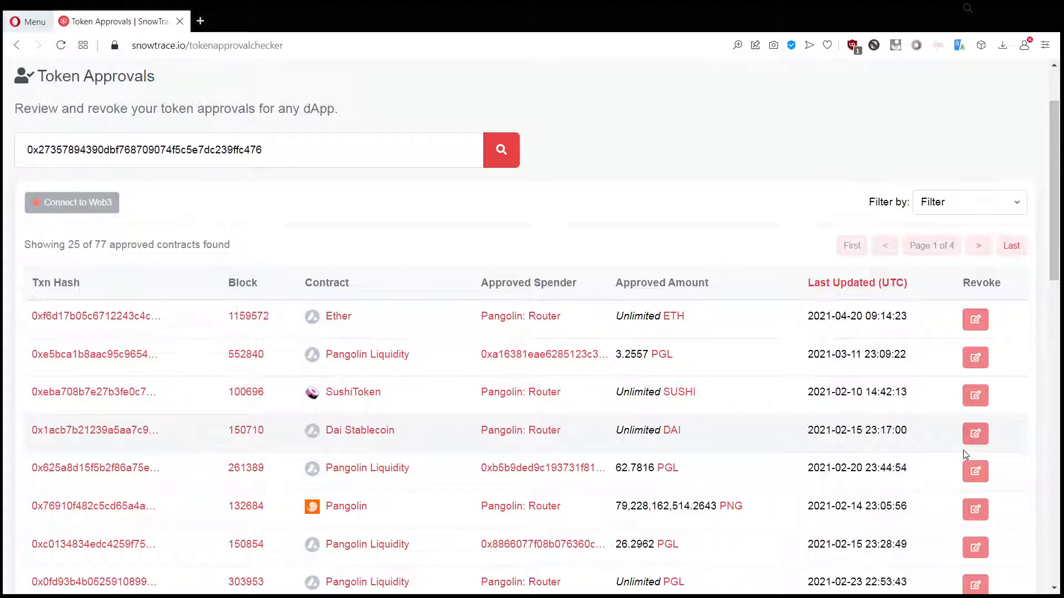
scroll(down, 3)
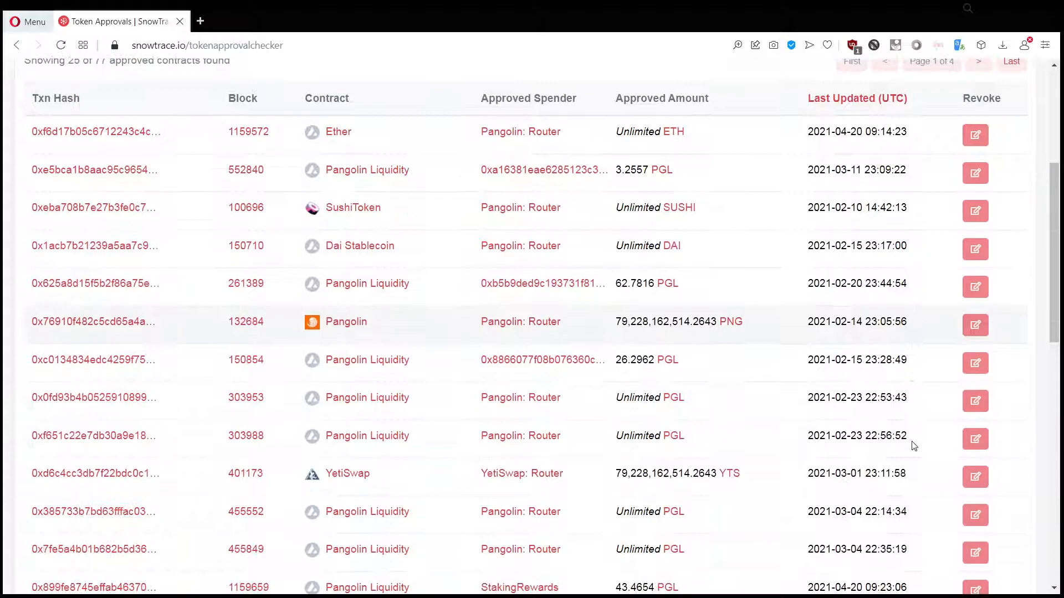
scroll(down, 3)
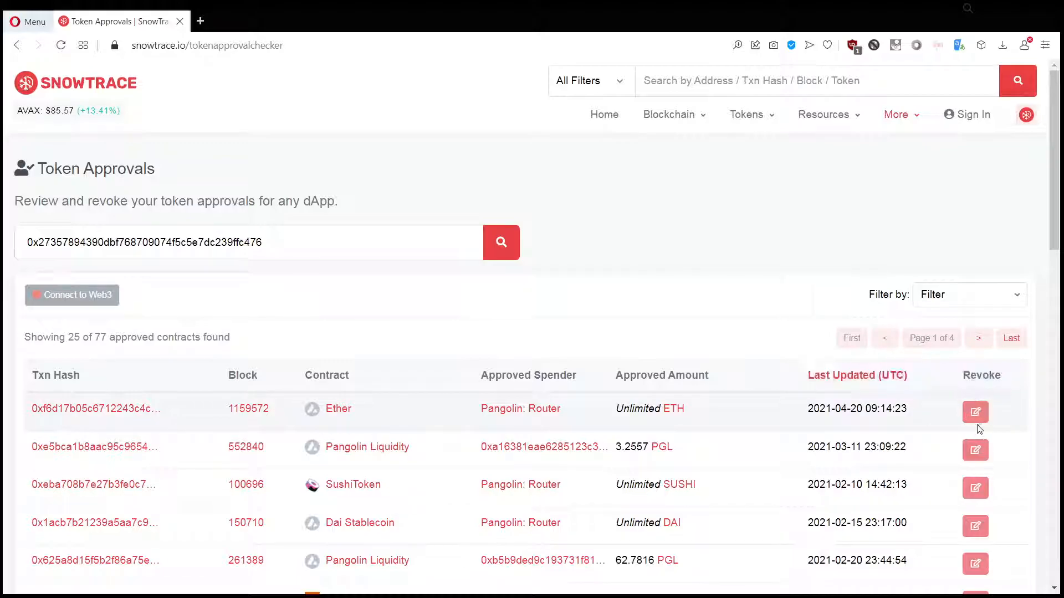
mouse_move(936, 433)
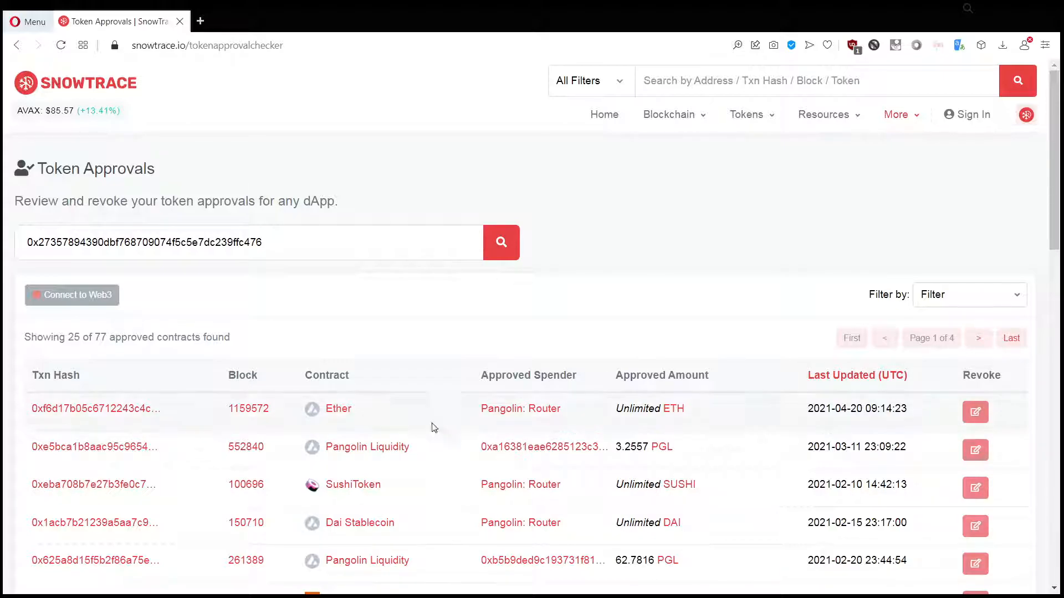
mouse_move(706, 486)
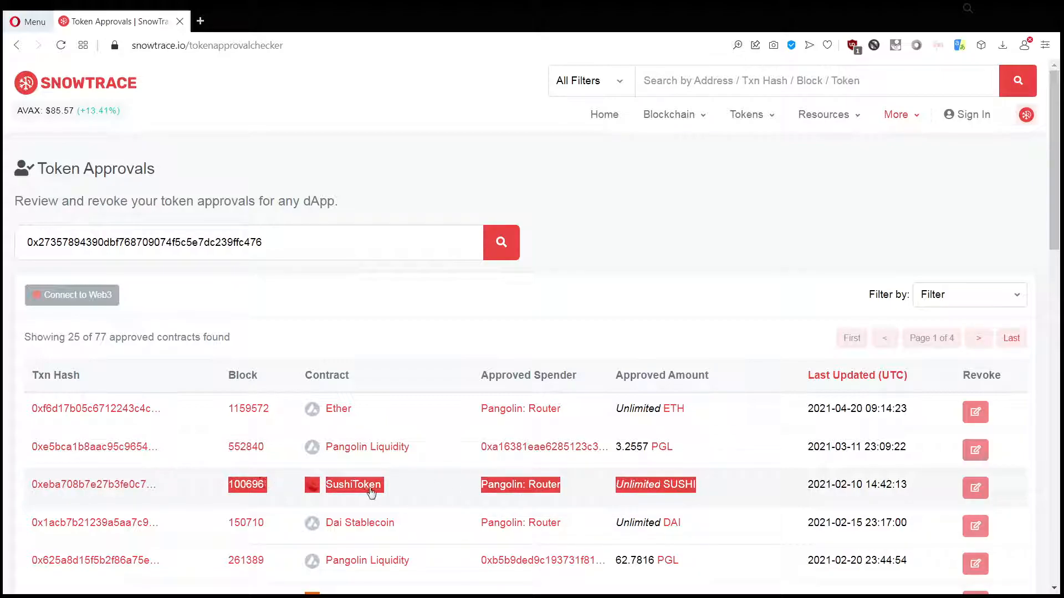
scroll(down, 3)
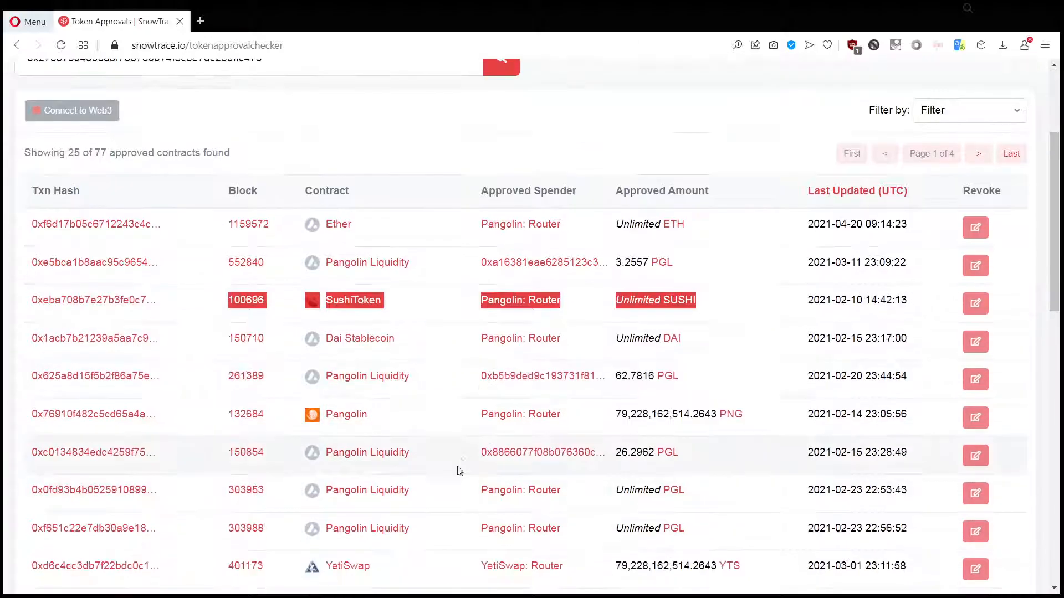
mouse_move(791, 317)
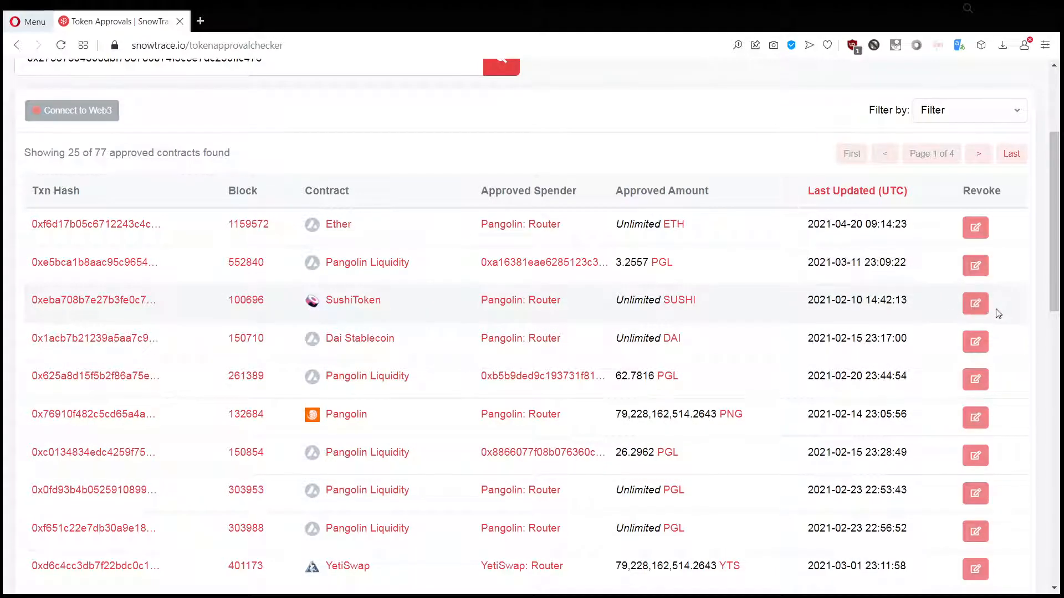
mouse_move(974, 304)
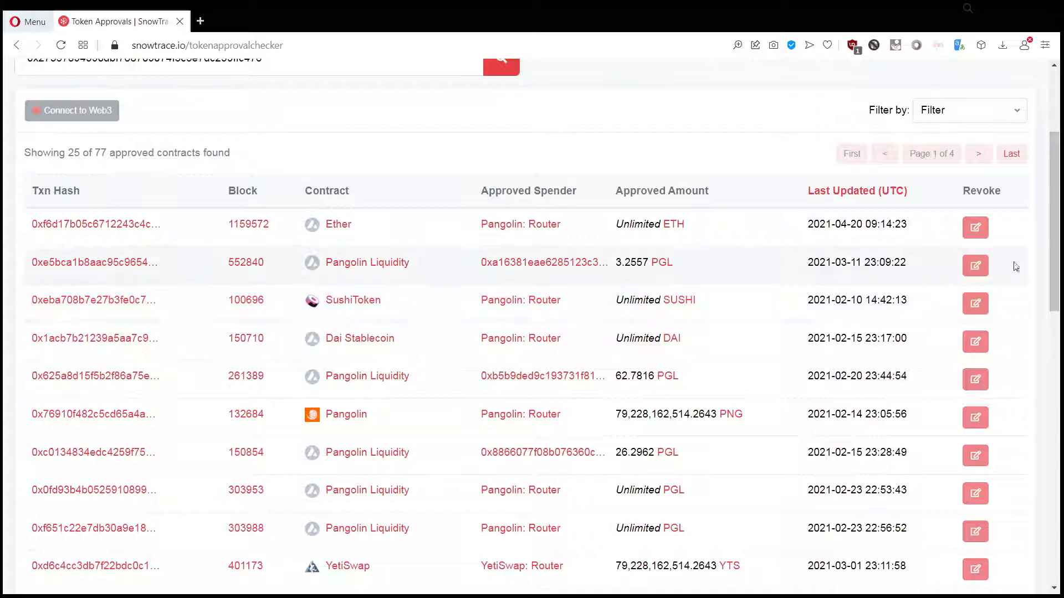
scroll(down, 3)
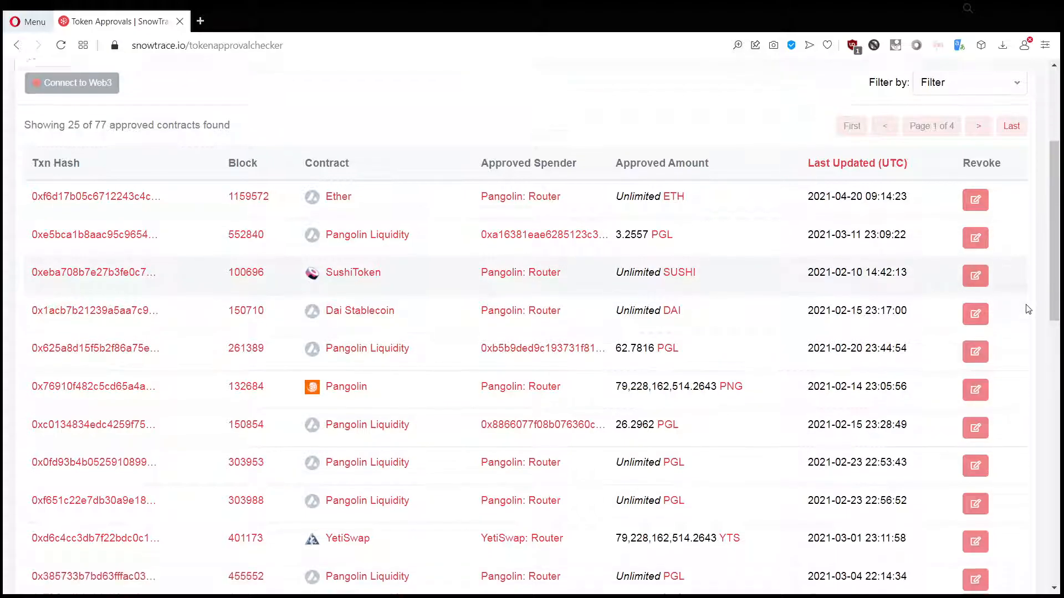
scroll(down, 3)
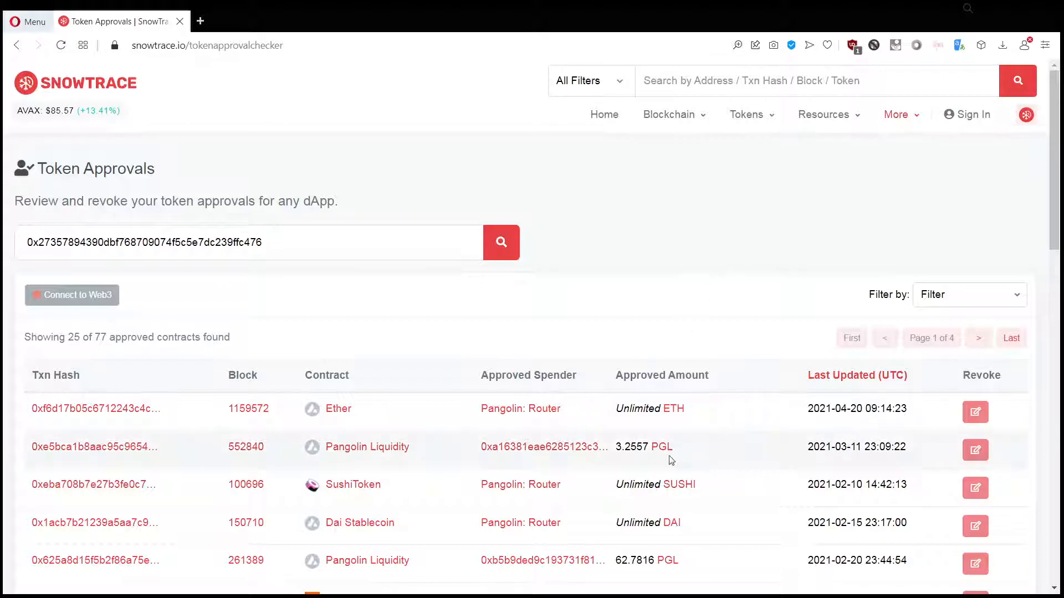
Step: Go to page 2 of 4 and browse its Gondola, LydiaFinance and Tether USD approvals
scroll(down, 3)
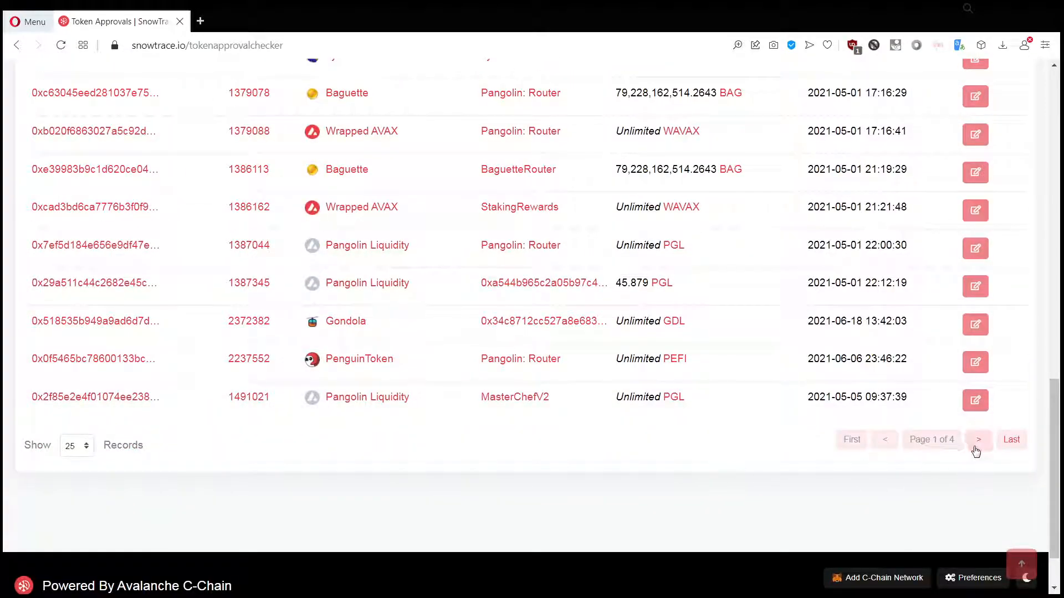
click(978, 439)
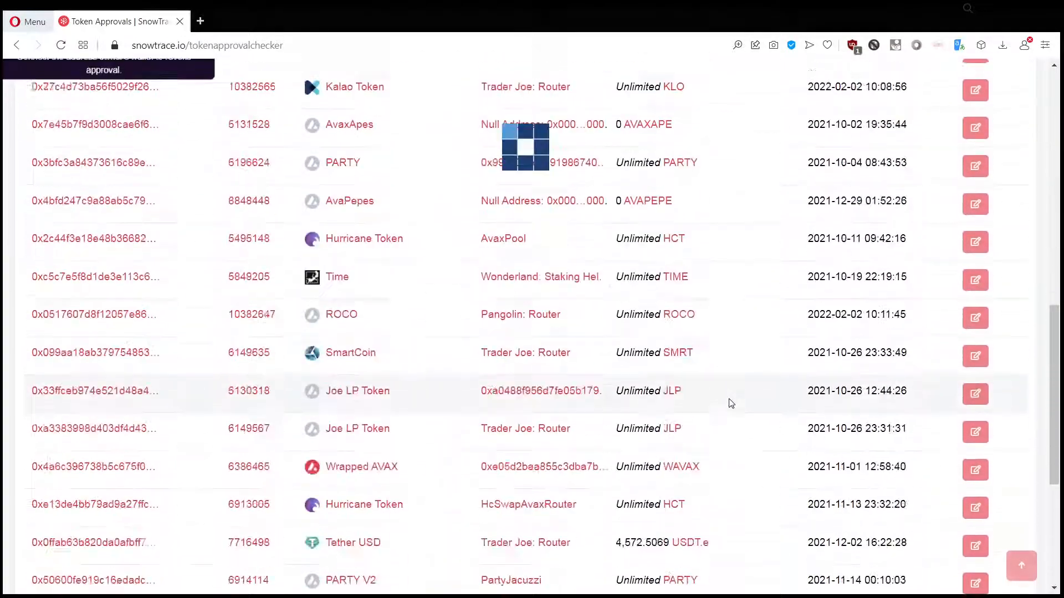
scroll(down, 3)
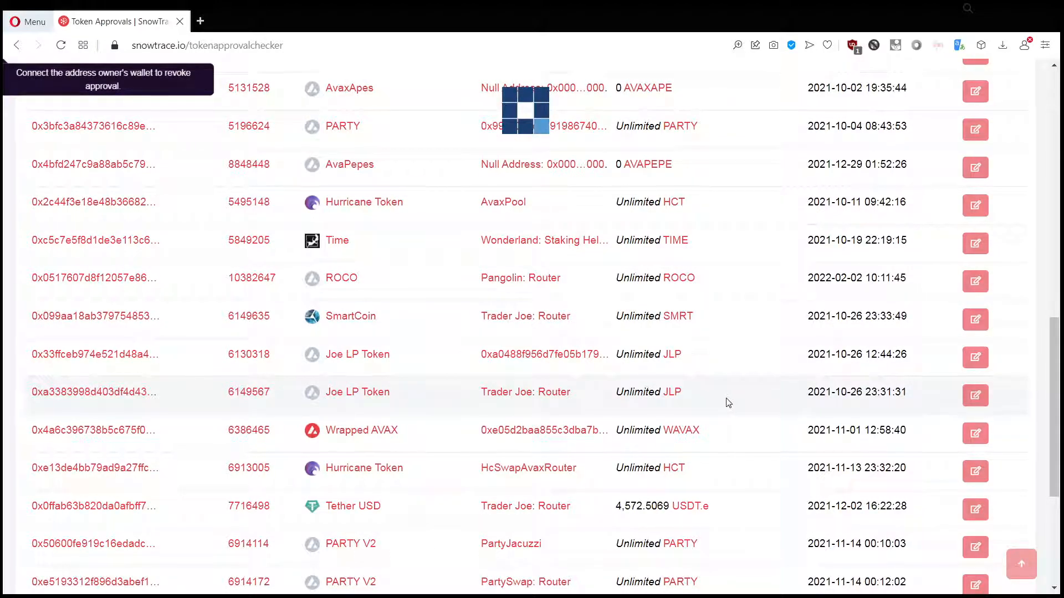
scroll(up, 3)
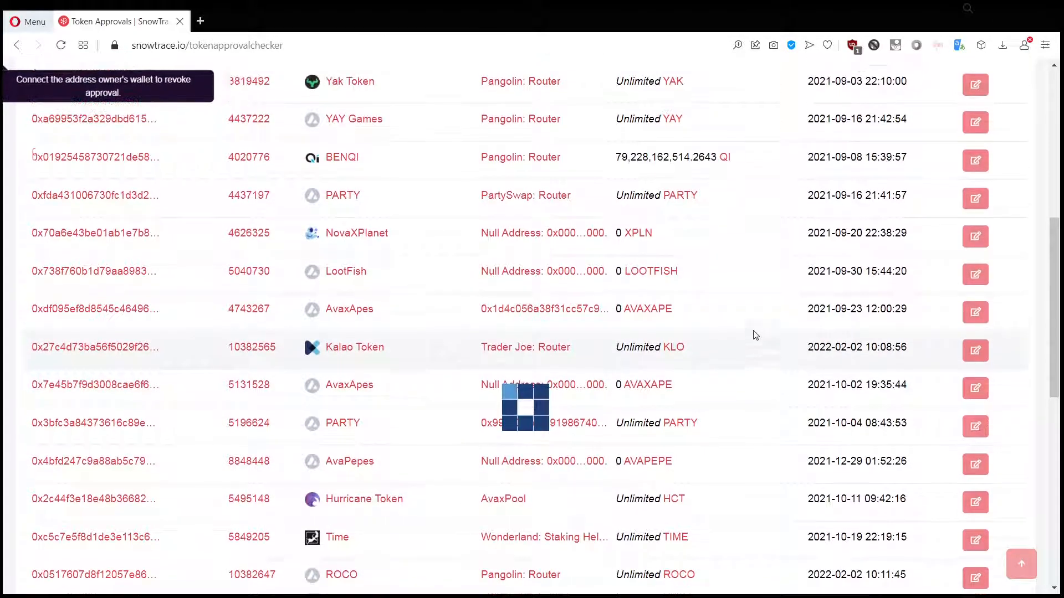
scroll(down, 3)
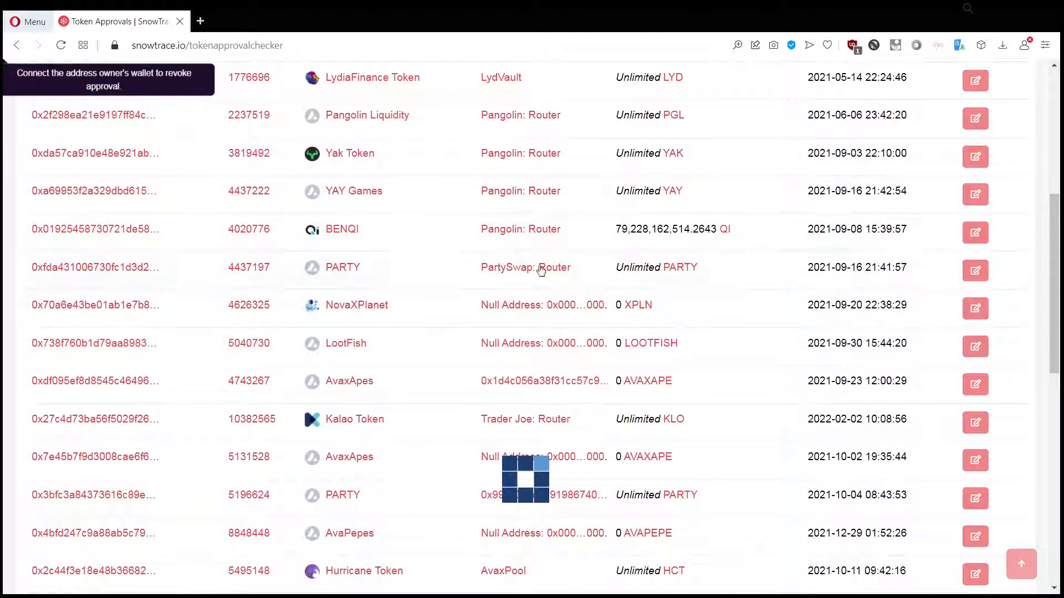
scroll(up, 3)
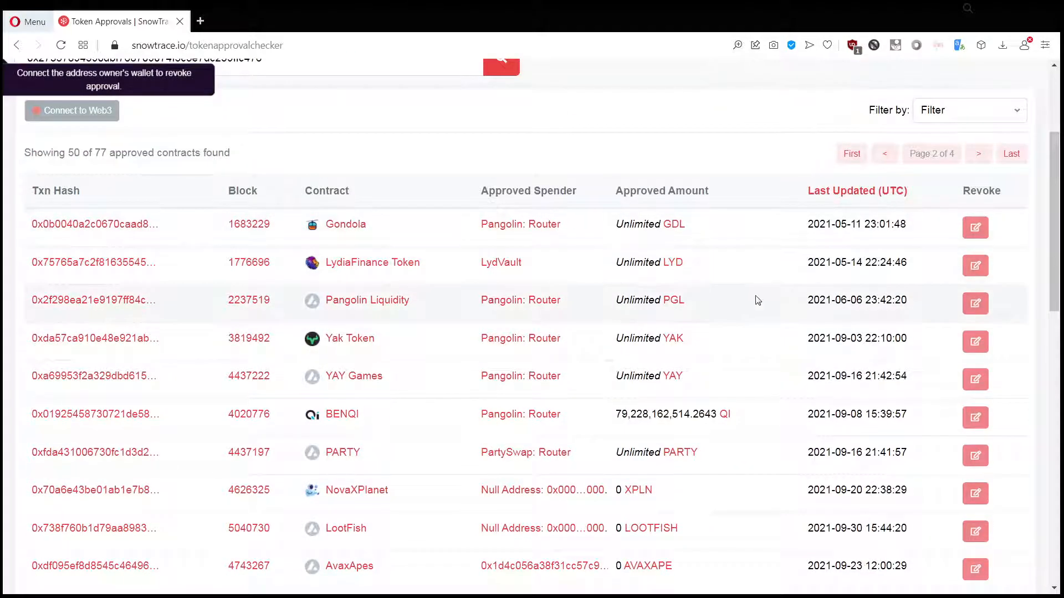
scroll(down, 3)
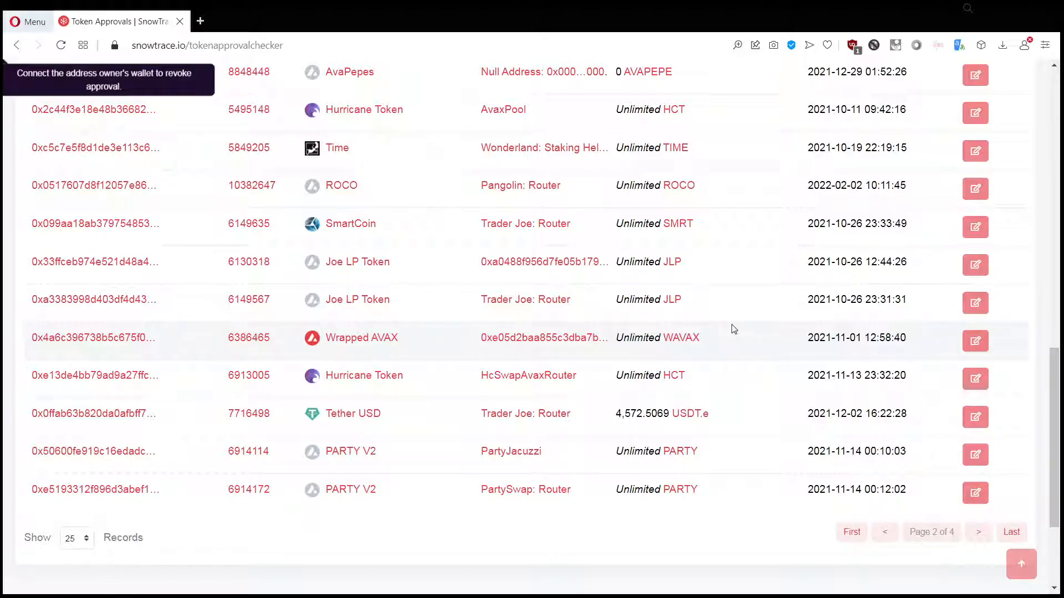
mouse_move(737, 337)
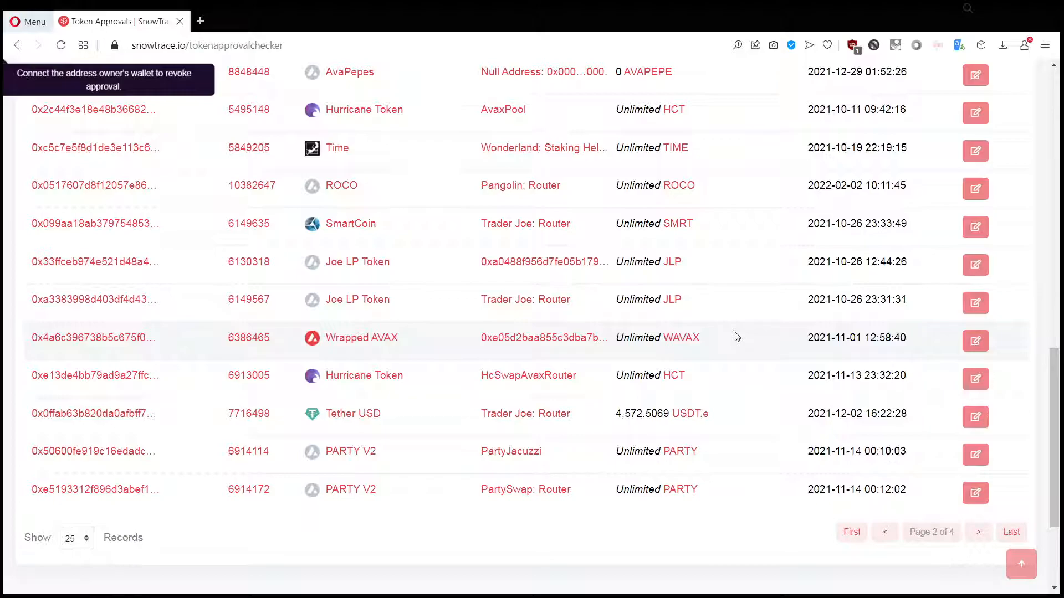
mouse_move(962, 272)
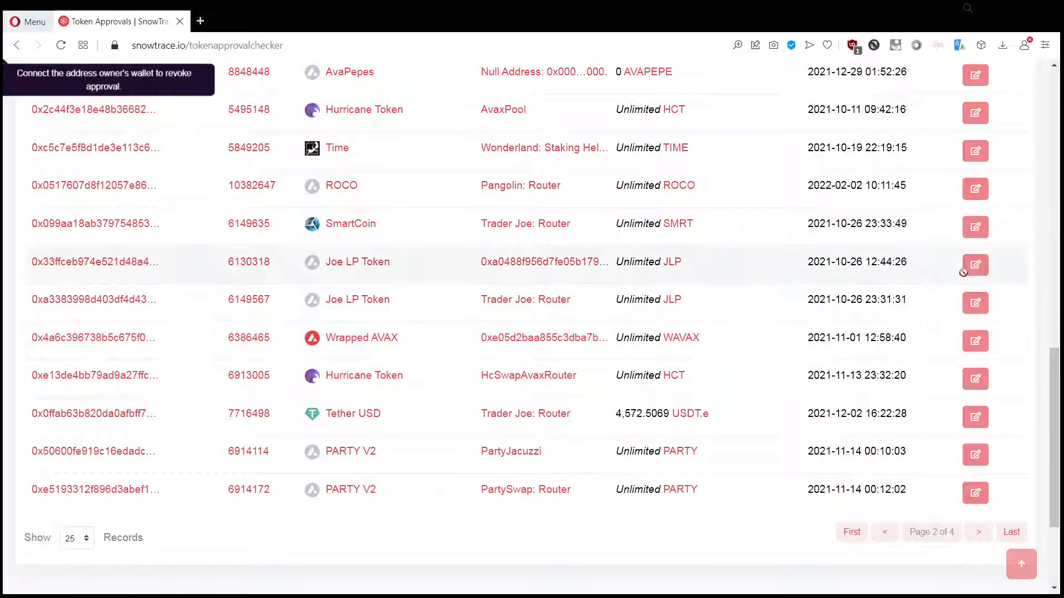
mouse_move(1018, 387)
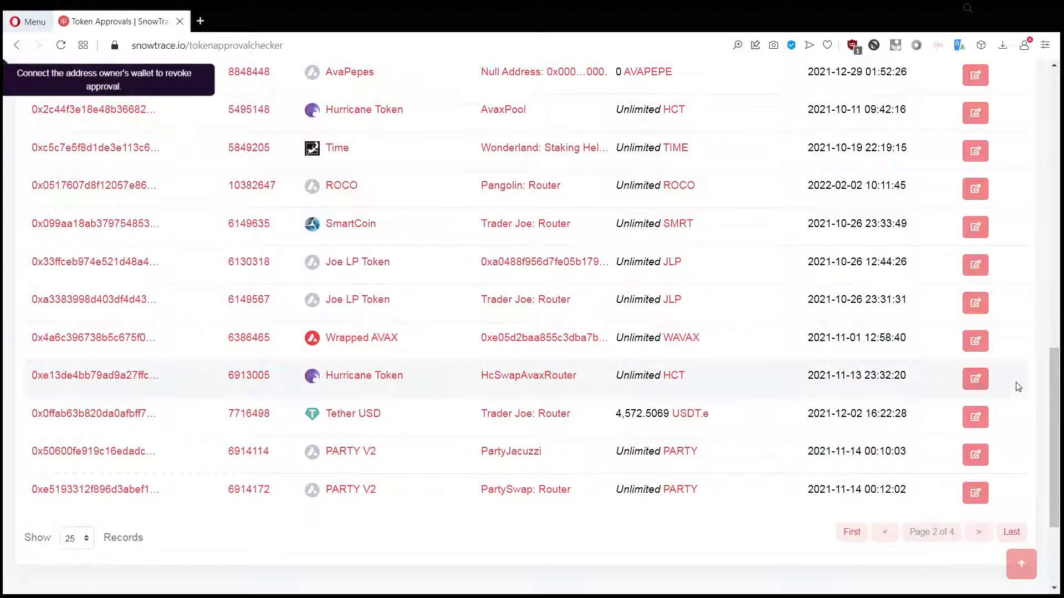
mouse_move(283, 459)
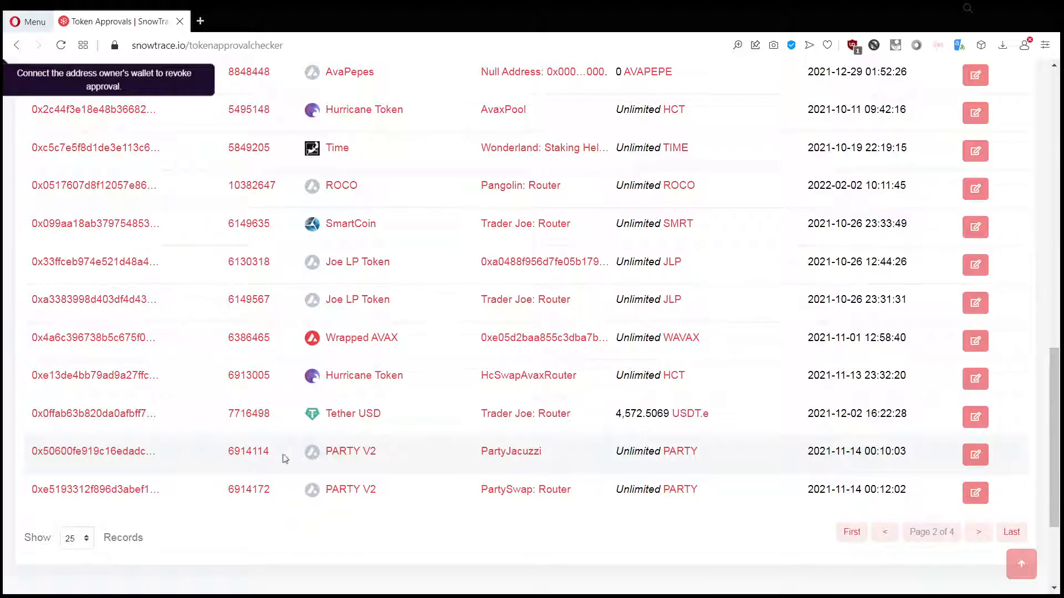